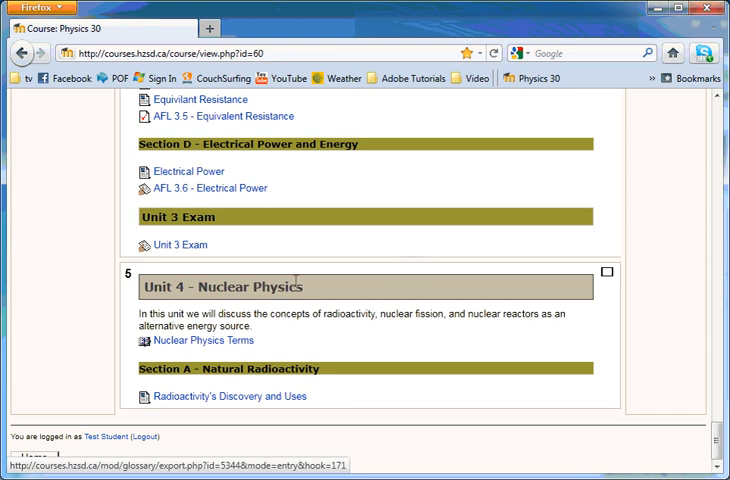
mouse_move(190, 341)
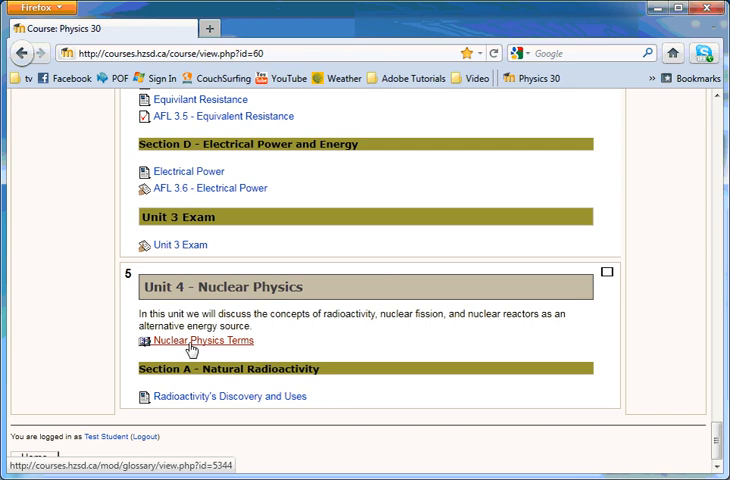
Open the Nuclear Physics Terms glossary from Unit 4 and scroll down to its A entries
click(201, 340)
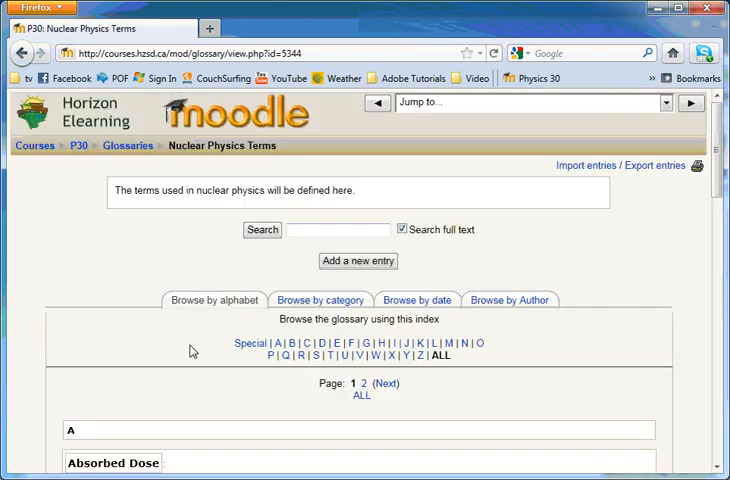
scroll(down, 3)
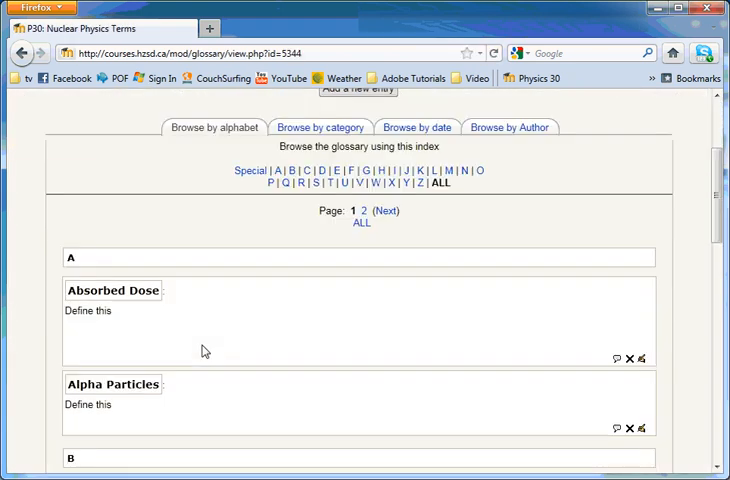
scroll(down, 3)
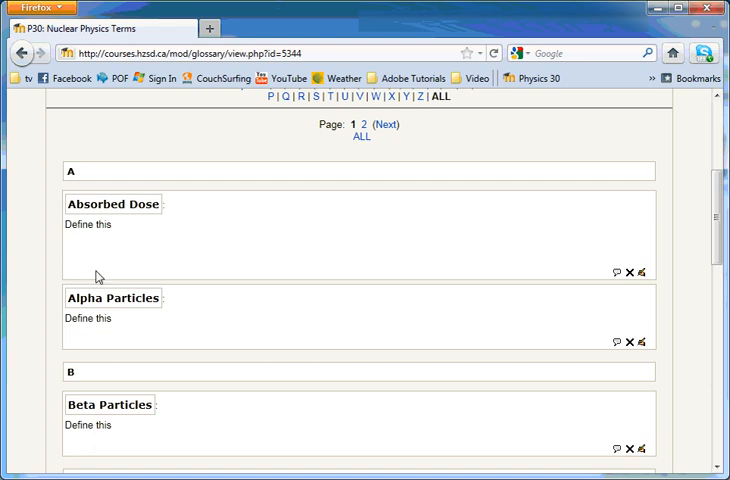
mouse_move(648, 286)
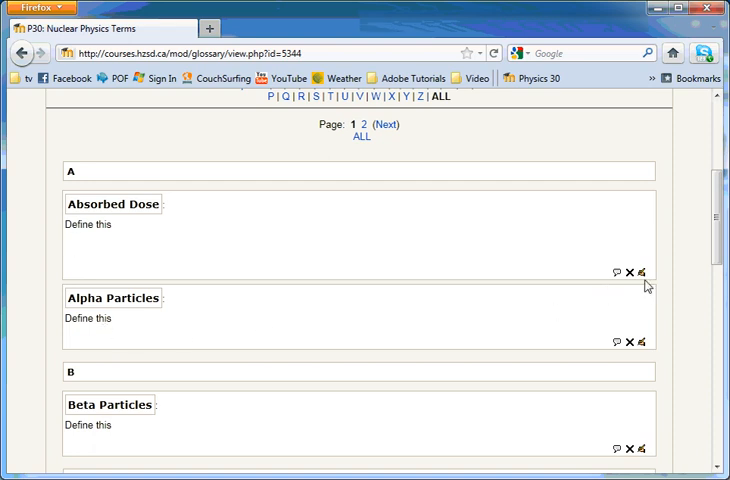
mouse_move(646, 286)
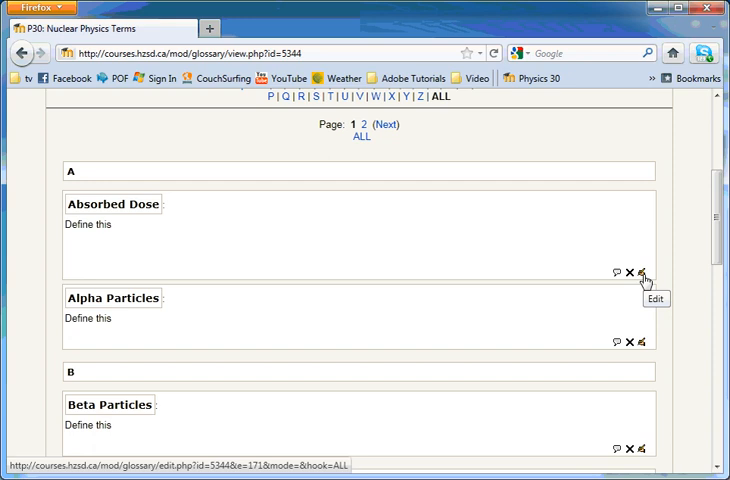
mouse_move(631, 271)
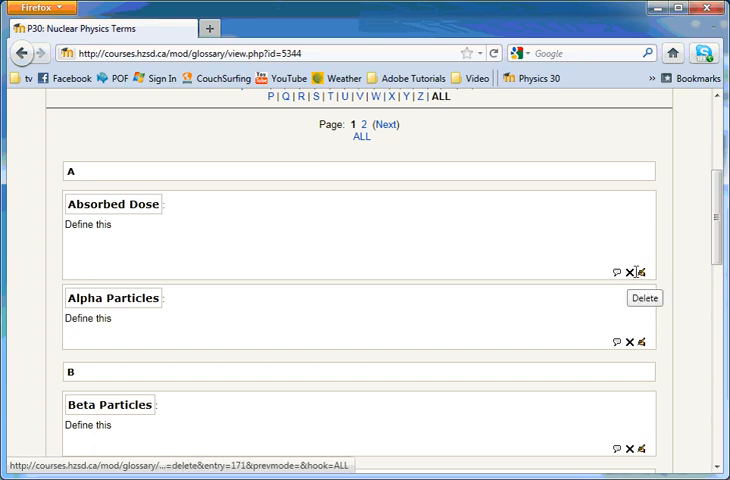
mouse_move(630, 287)
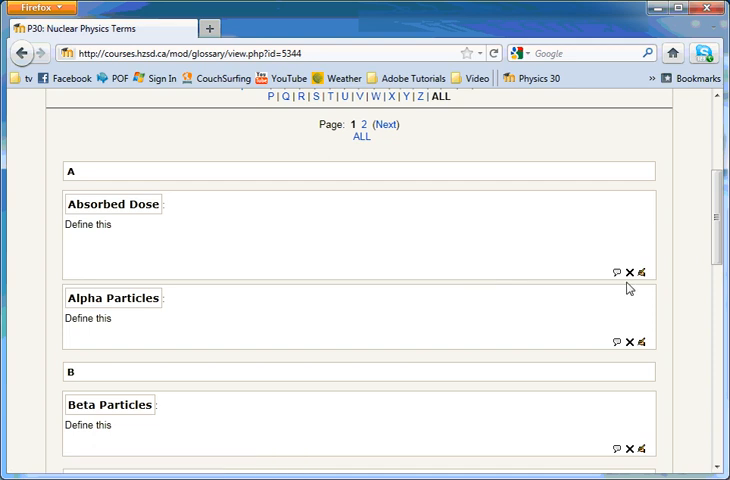
mouse_move(511, 293)
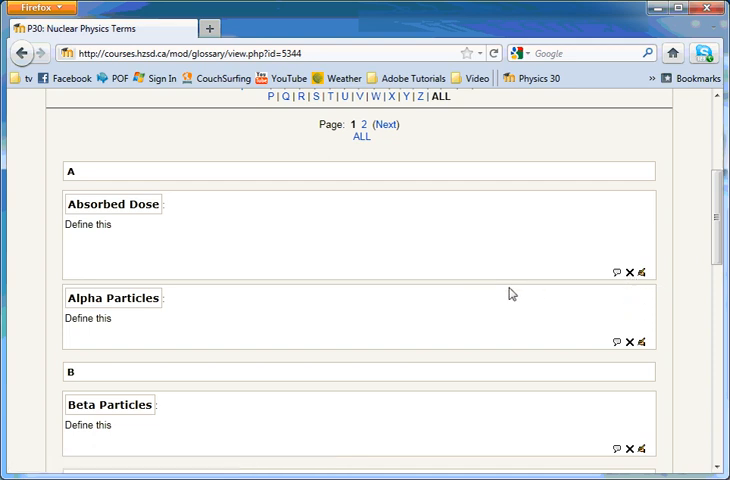
Find the Absorbed Dose entry and open it for editing
scroll(up, 3)
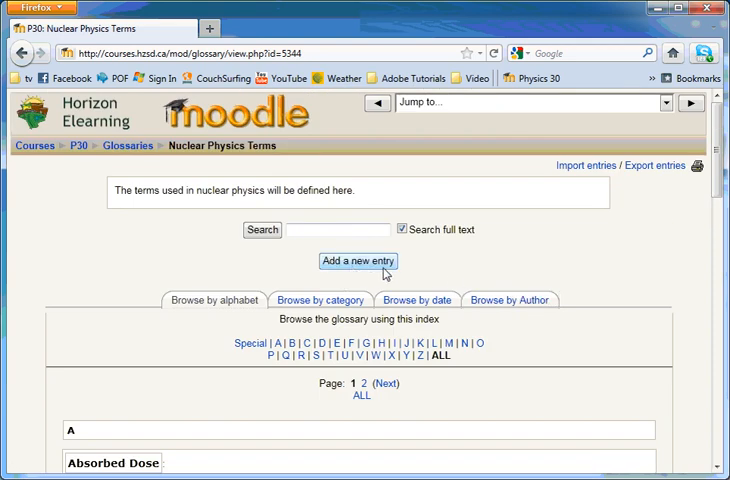
scroll(down, 3)
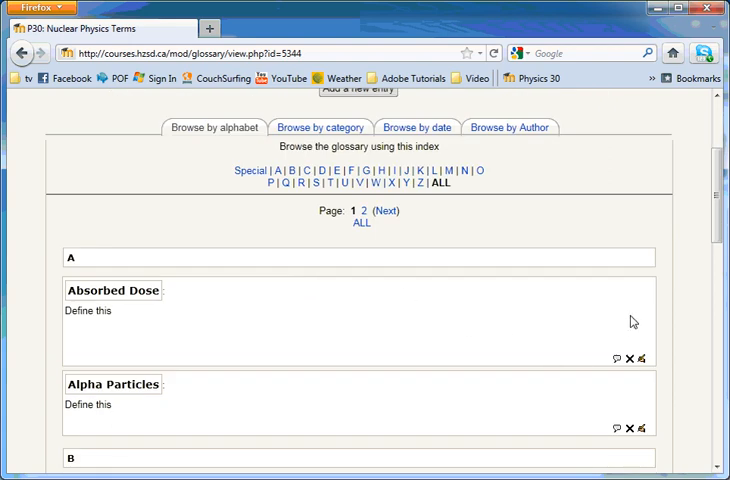
mouse_move(641, 373)
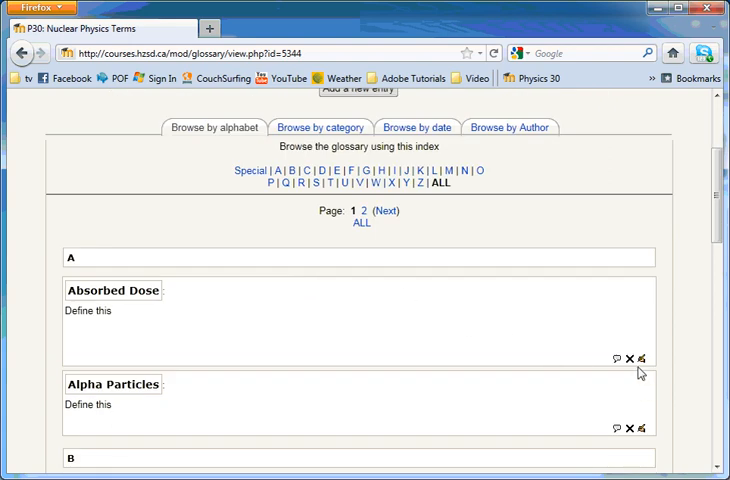
click(643, 358)
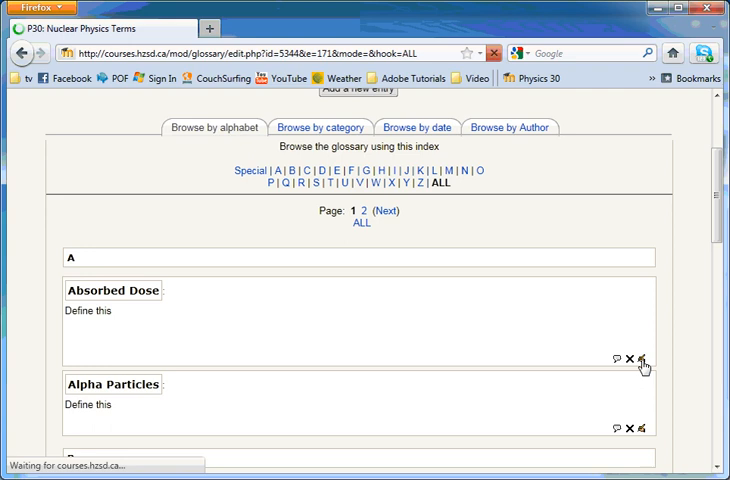
click(645, 362)
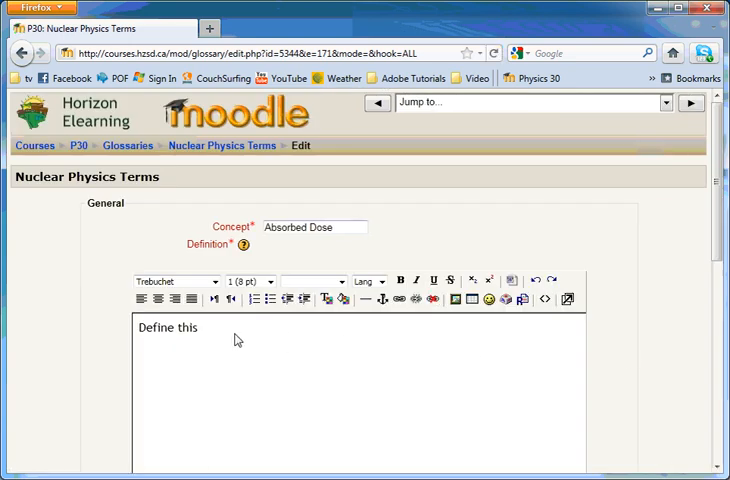
double_click(167, 327)
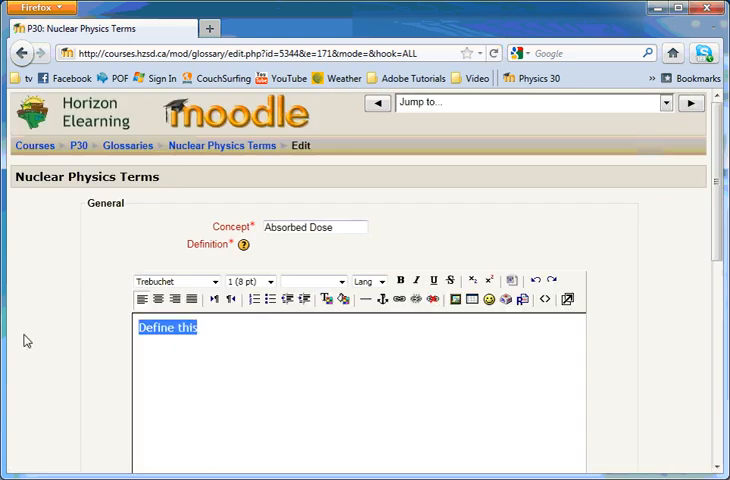
key(Delete)
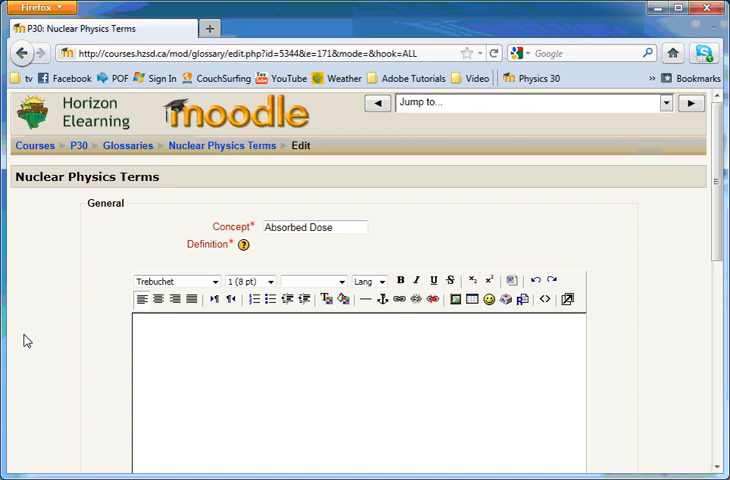
text(Your)
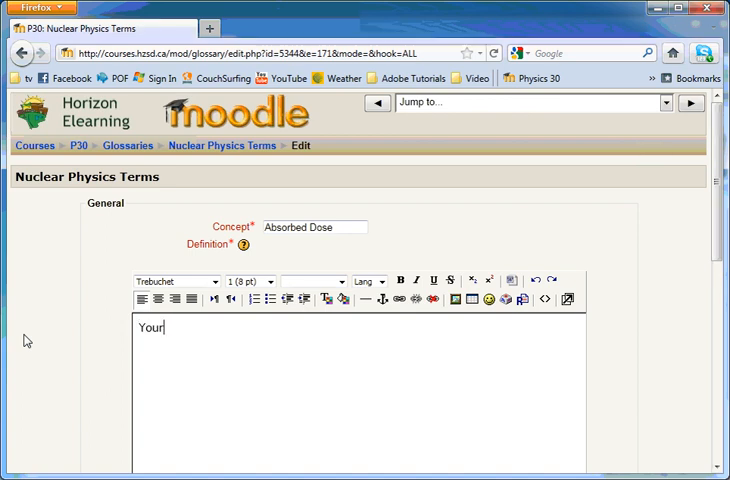
text(definition g)
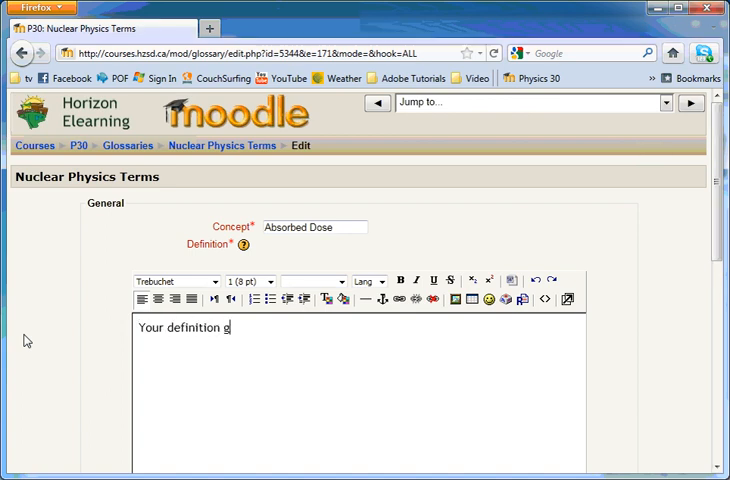
scroll(down, 3)
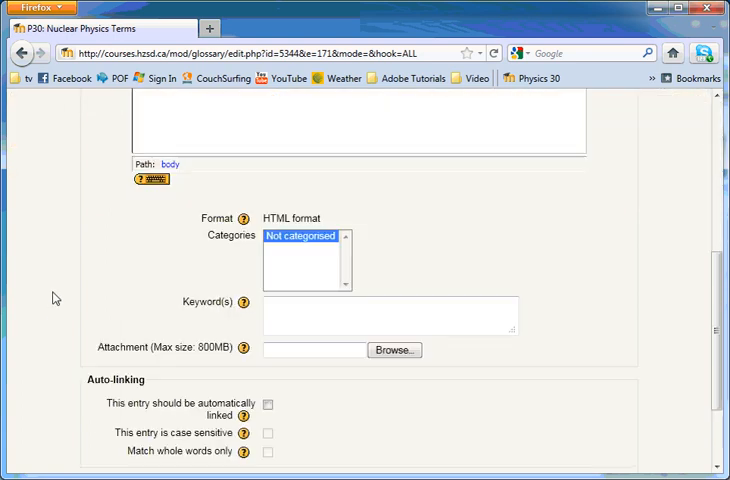
scroll(down, 3)
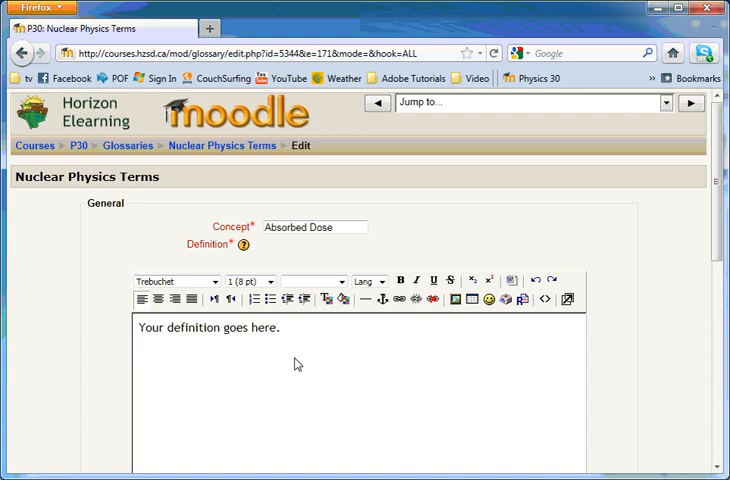
mouse_move(315, 347)
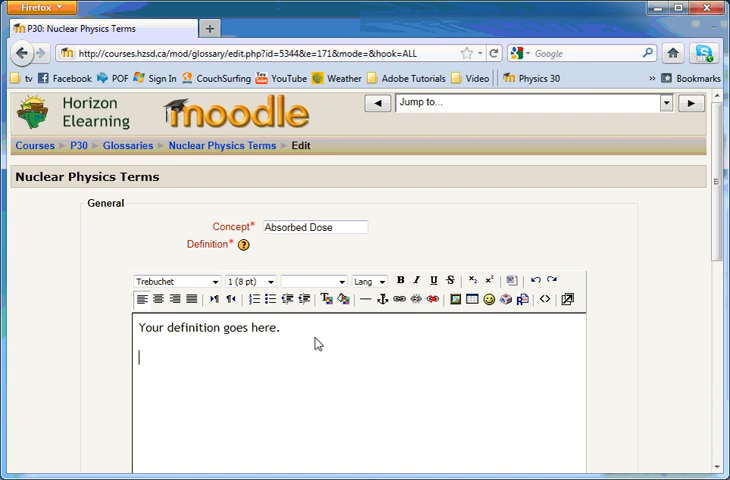
mouse_move(337, 346)
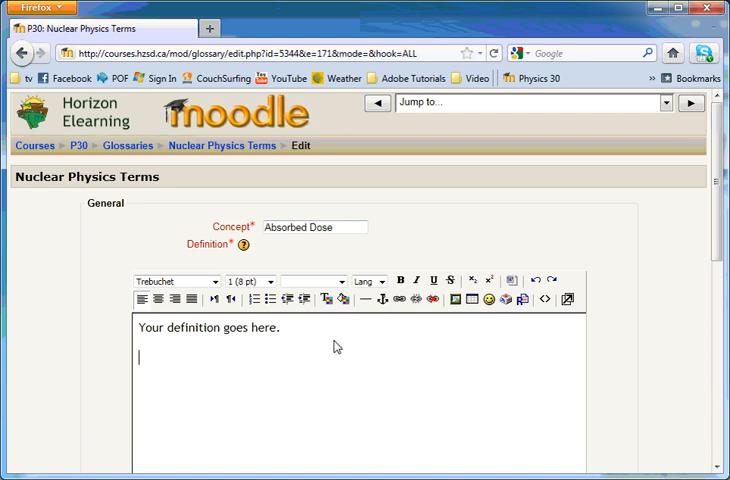
Type 'More information here.' under the definition and select the word 'here'
text(More informt)
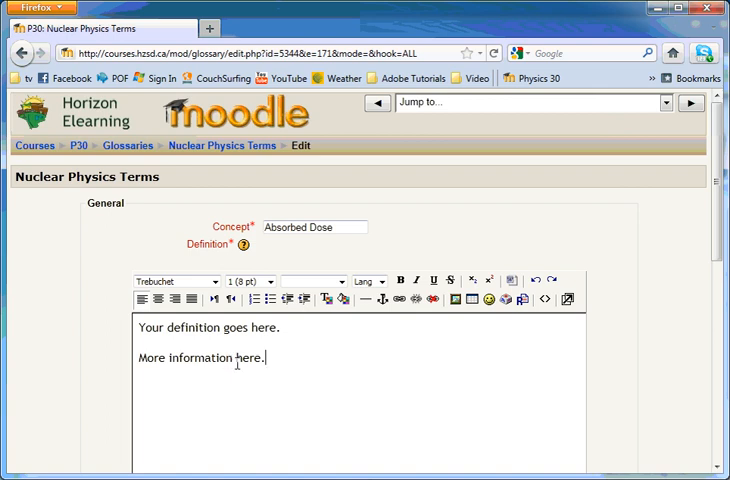
double_click(244, 358)
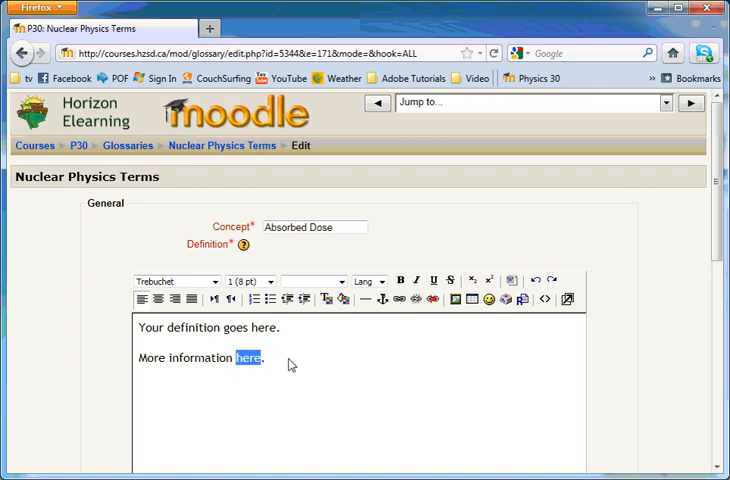
mouse_move(399, 300)
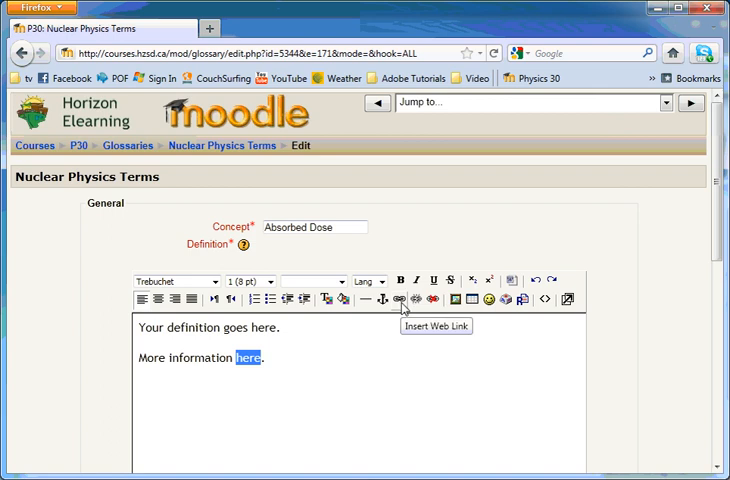
click(398, 299)
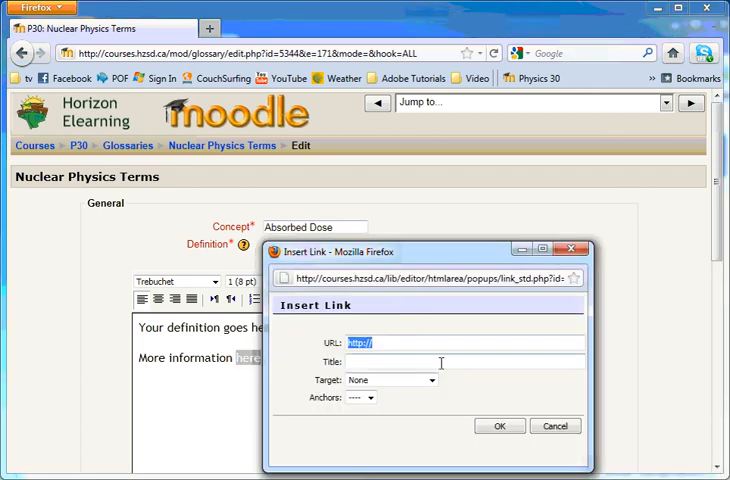
mouse_move(352, 357)
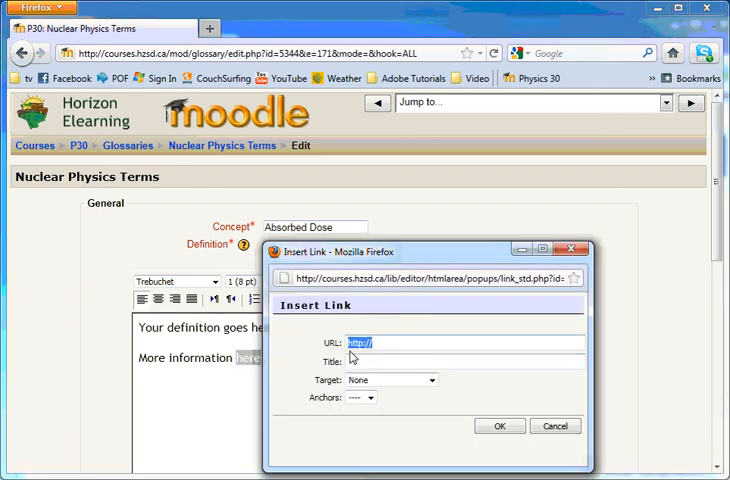
click(390, 343)
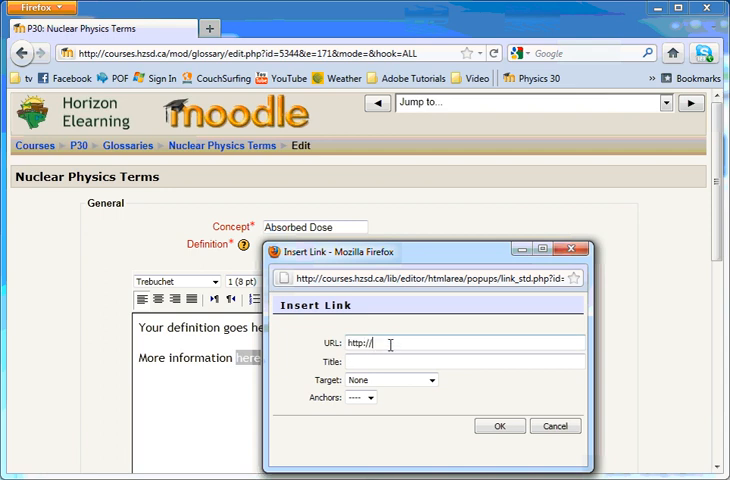
text(www.)
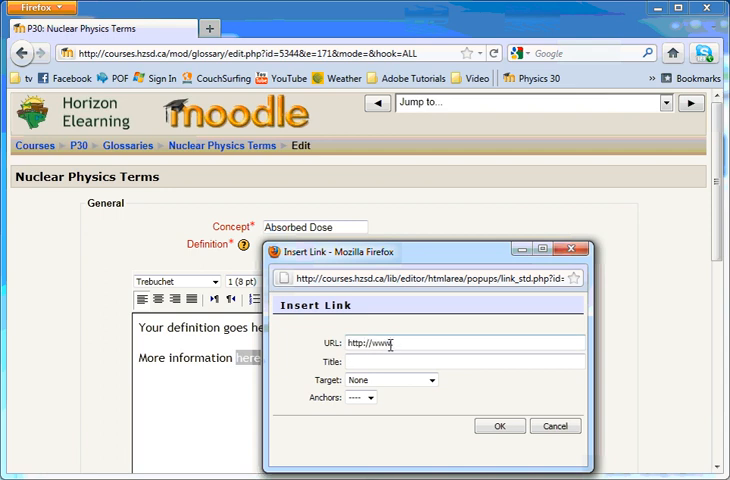
text(absorbeddose.com)
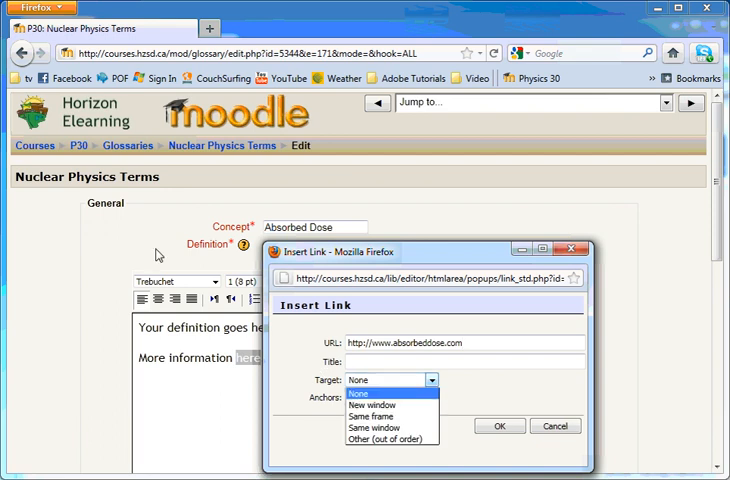
mouse_move(390, 405)
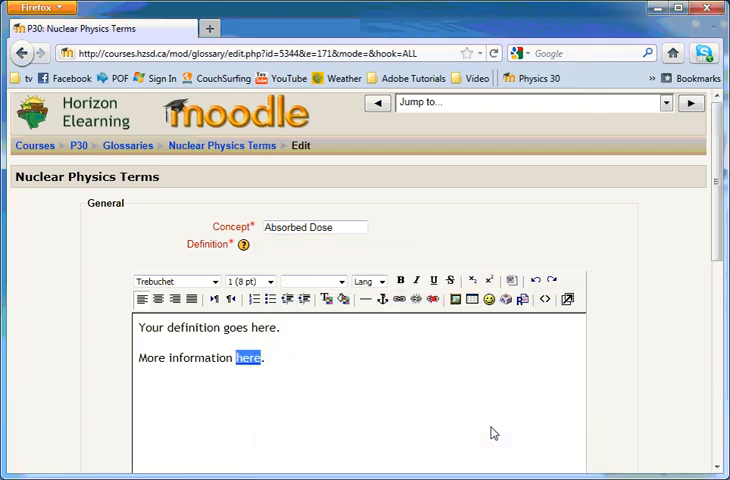
scroll(down, 3)
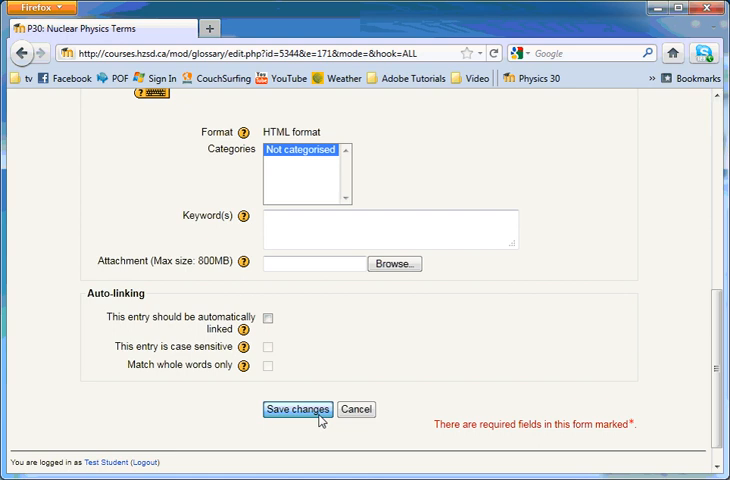
click(297, 410)
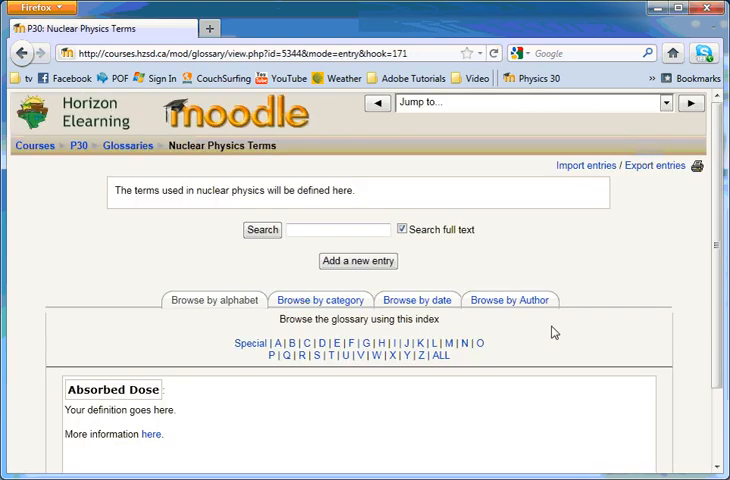
Click the Absorbed Dose entry's 'here' link to test it opens absorbeddose.com
scroll(down, 3)
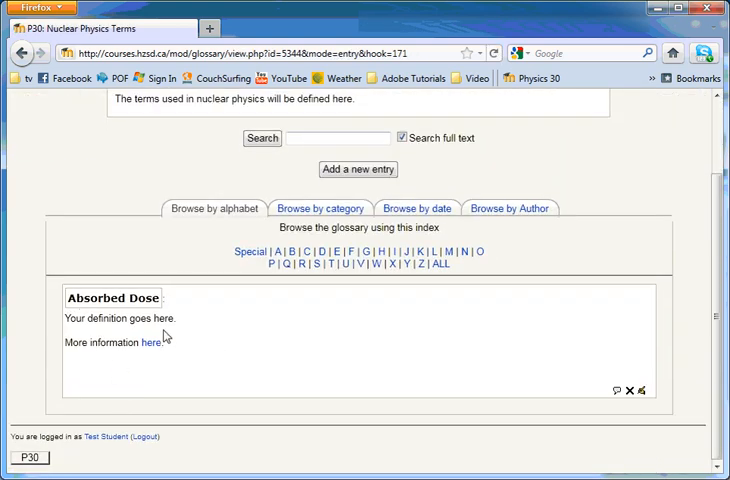
mouse_move(150, 343)
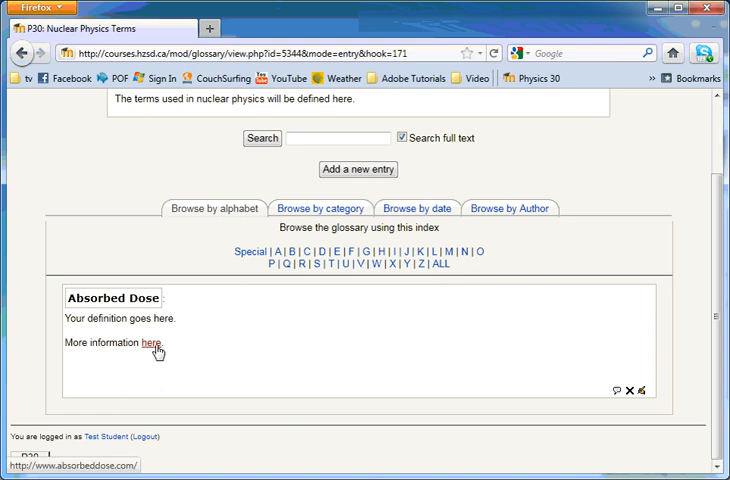
click(149, 345)
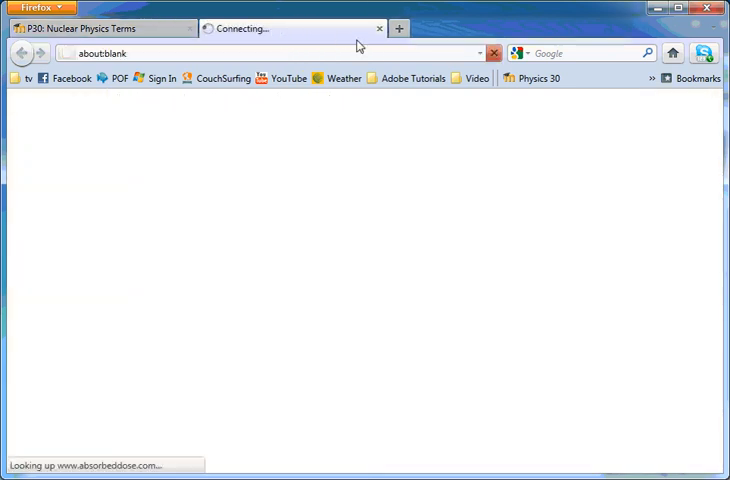